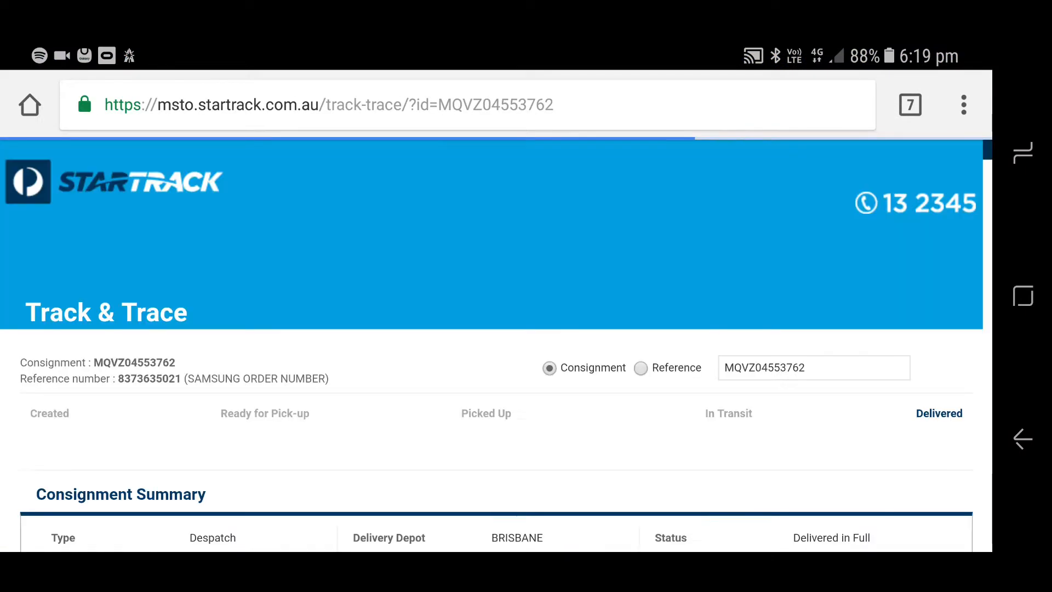
scroll("down", 3)
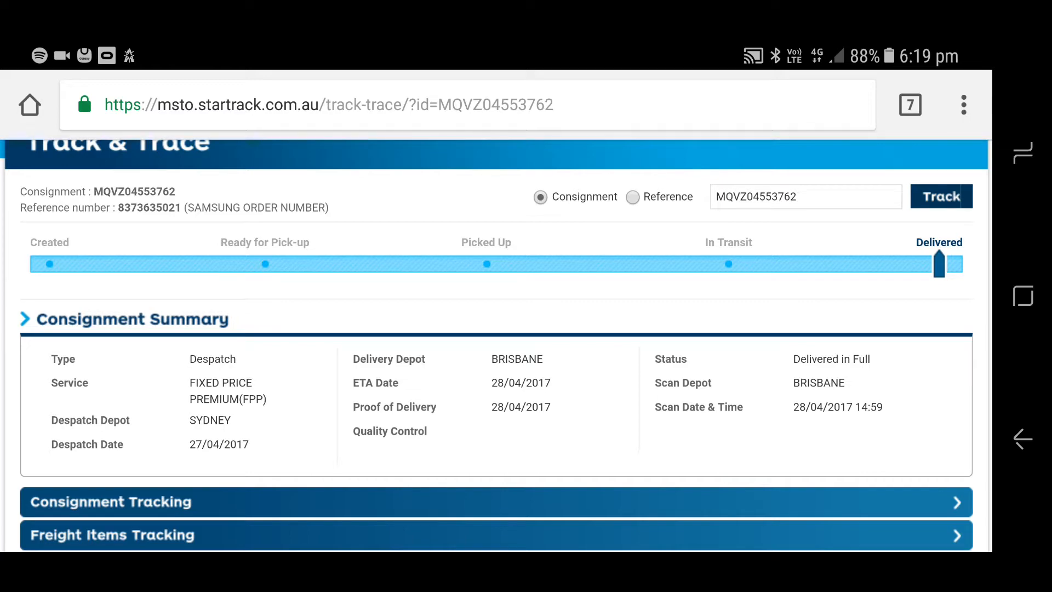
double_click(134, 192)
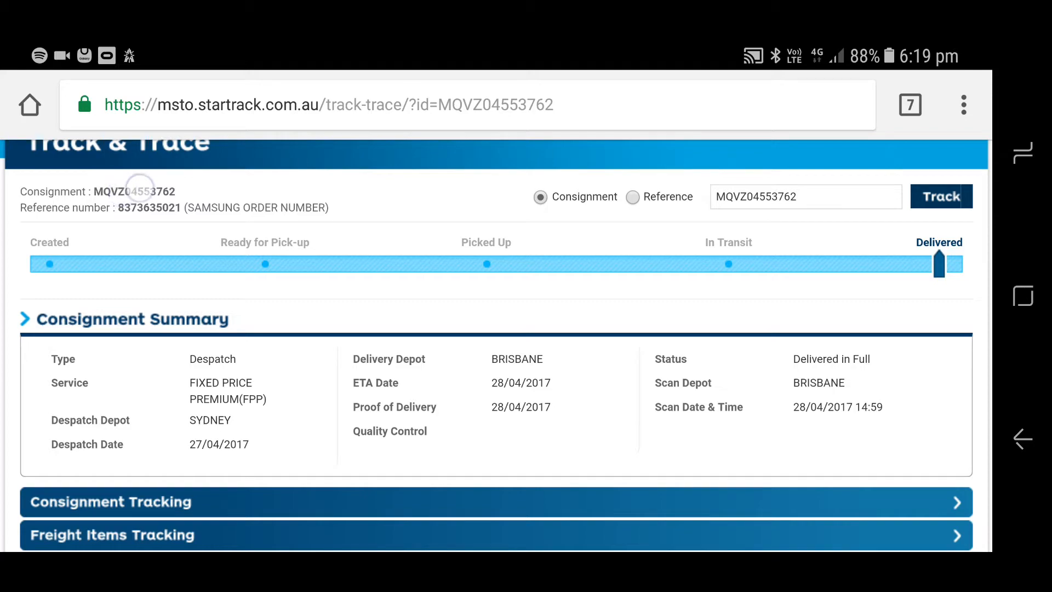
double_click(135, 192)
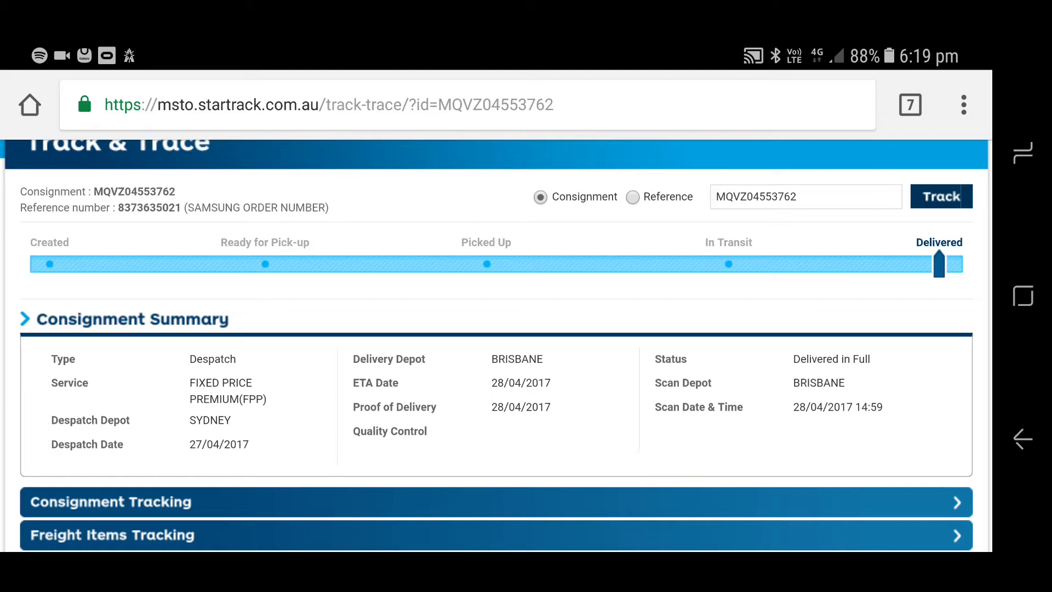
left_click(525, 575)
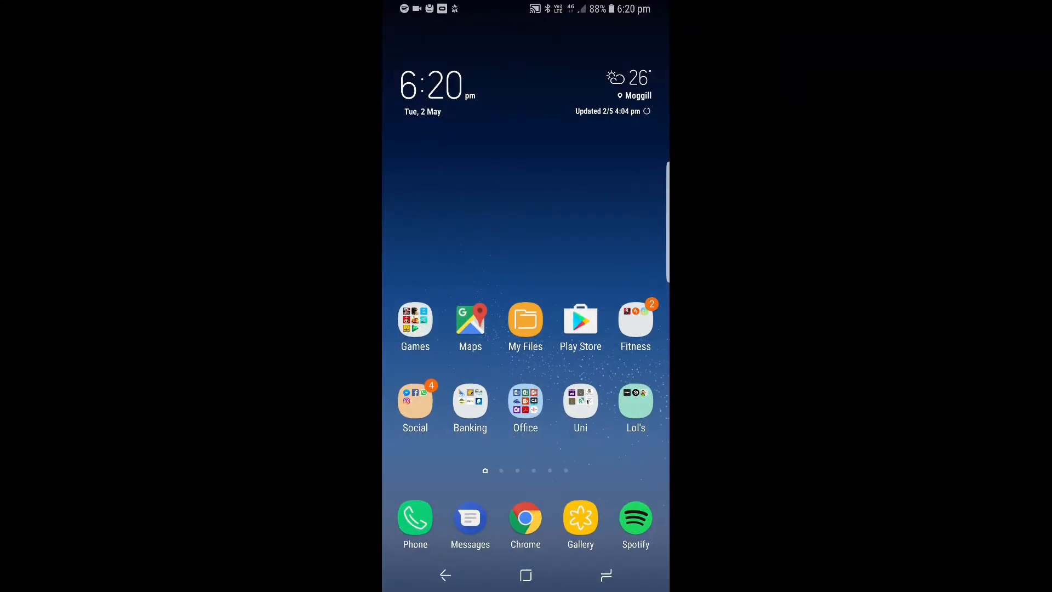
- Launch Samsung Messages from the dock to reach the empty SMS draft
left_click(470, 523)
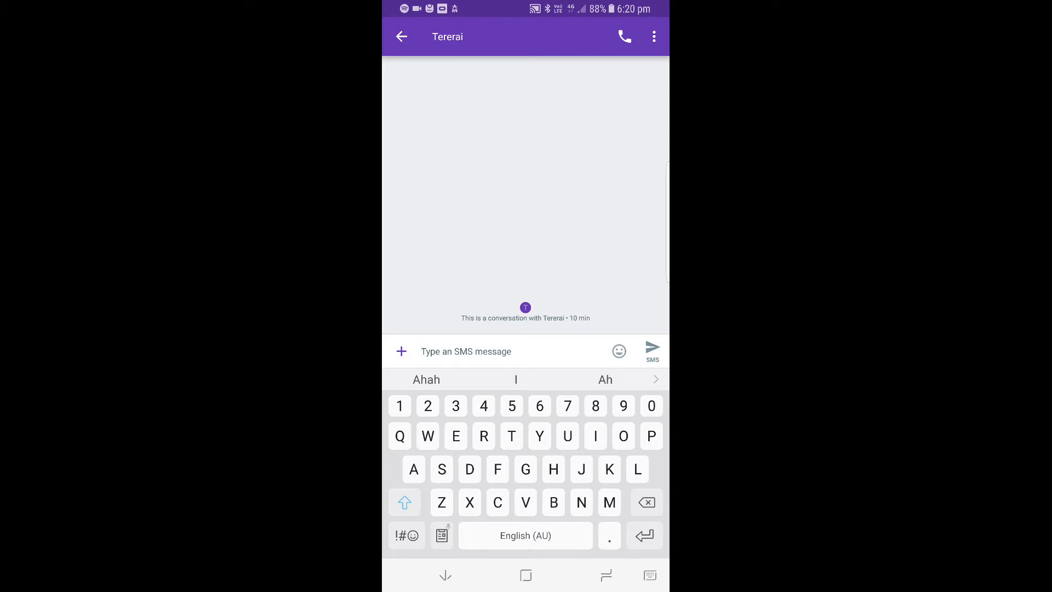
left_click(441, 535)
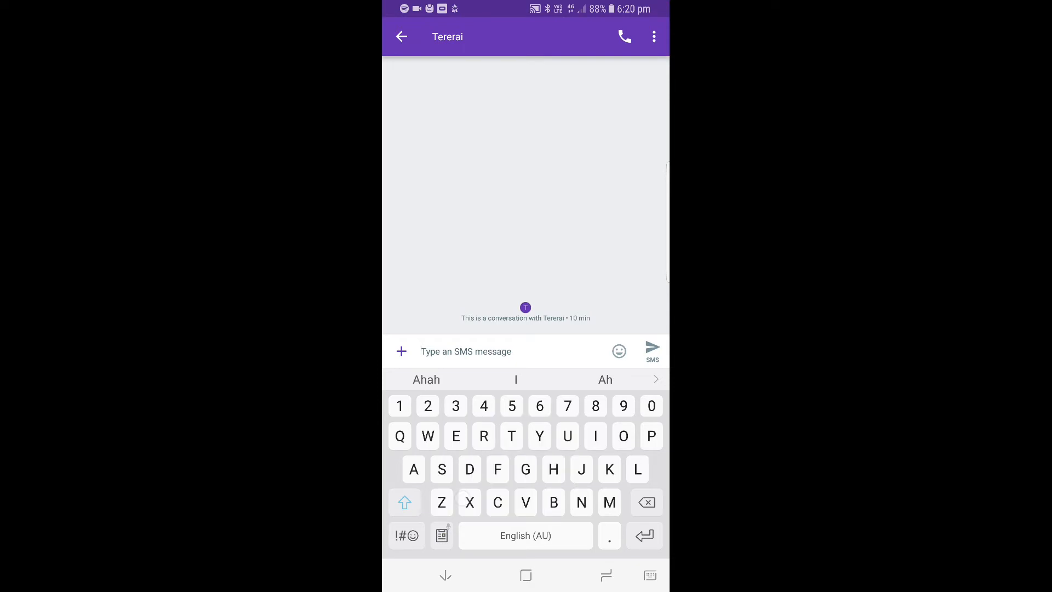
left_click(419, 519)
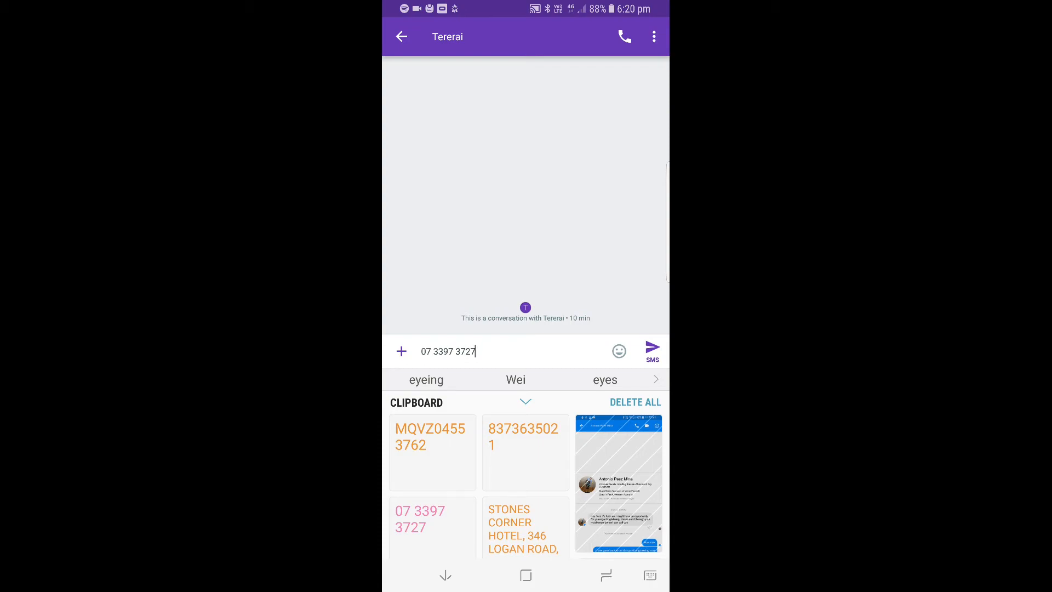
left_click(522, 454)
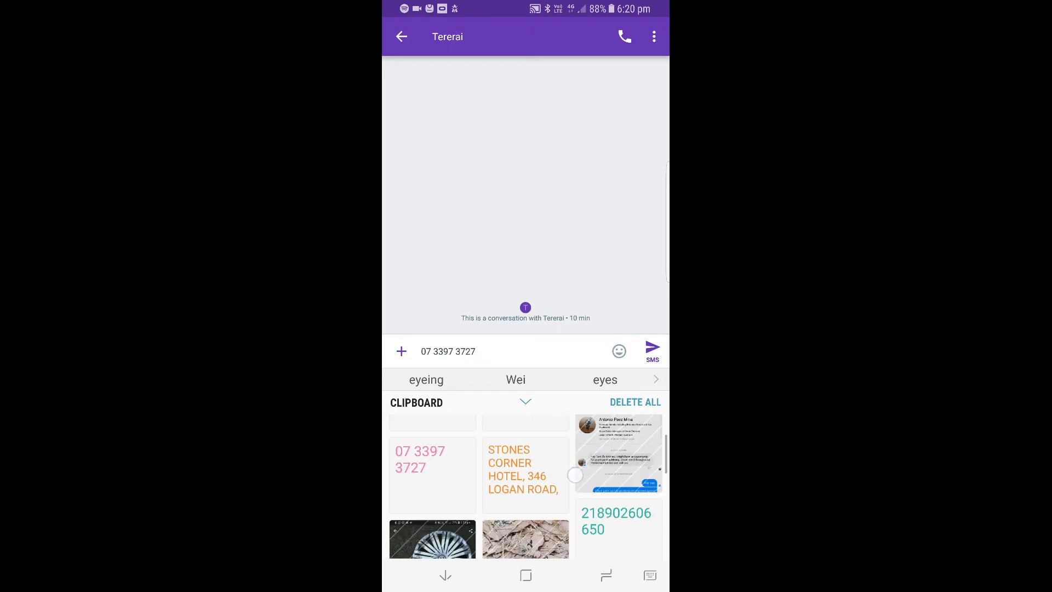
scroll("down", 3)
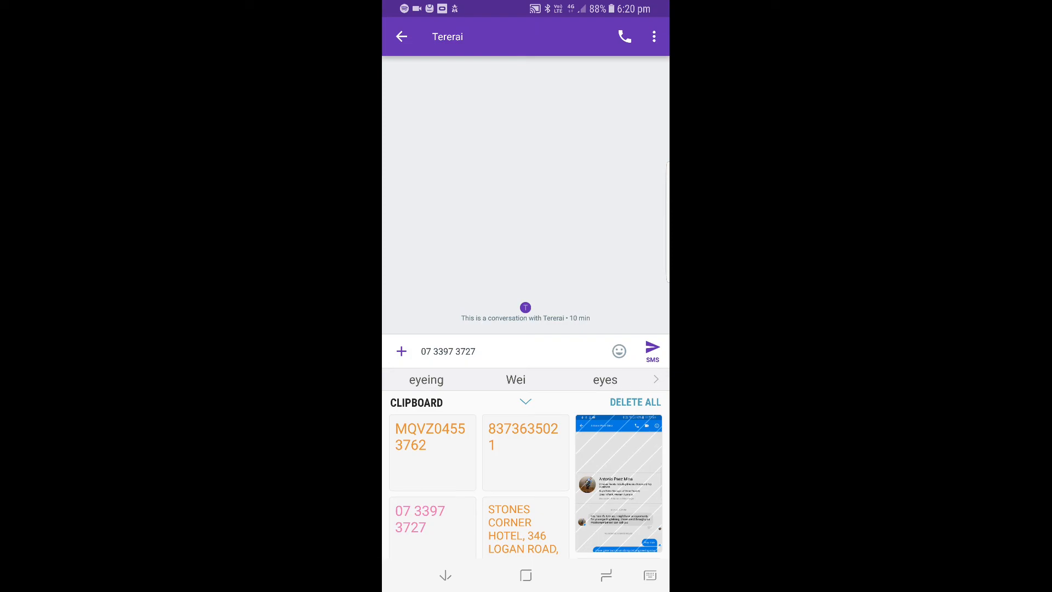
left_click(525, 445)
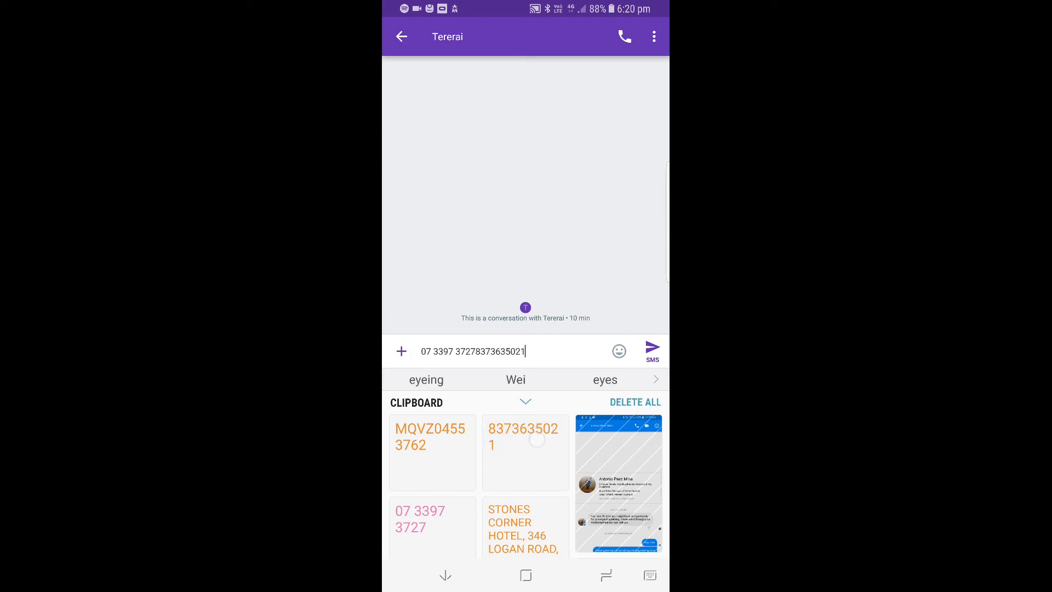
left_click(526, 529)
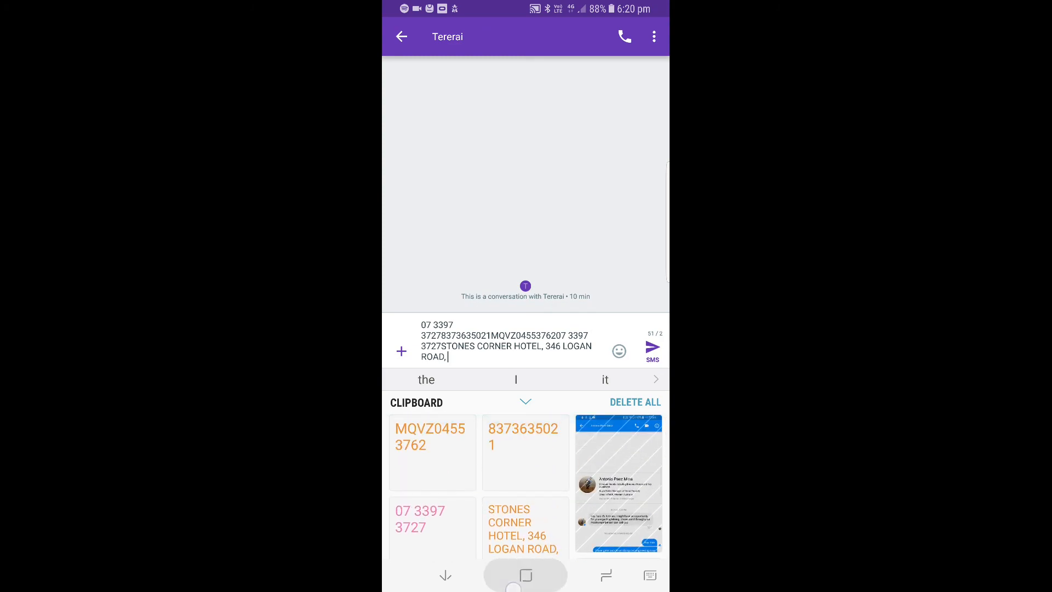
left_click(525, 575)
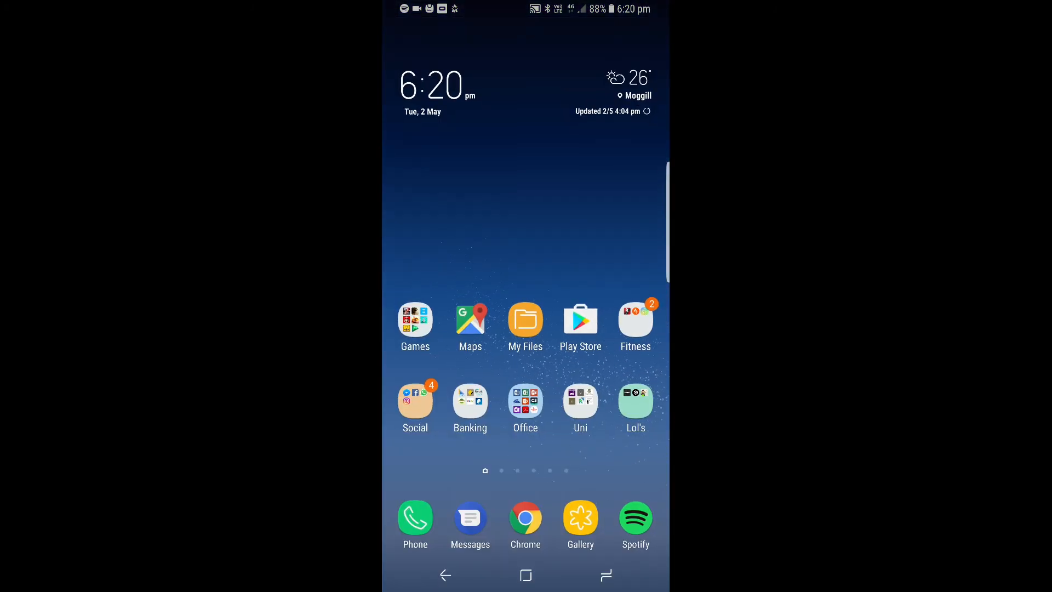